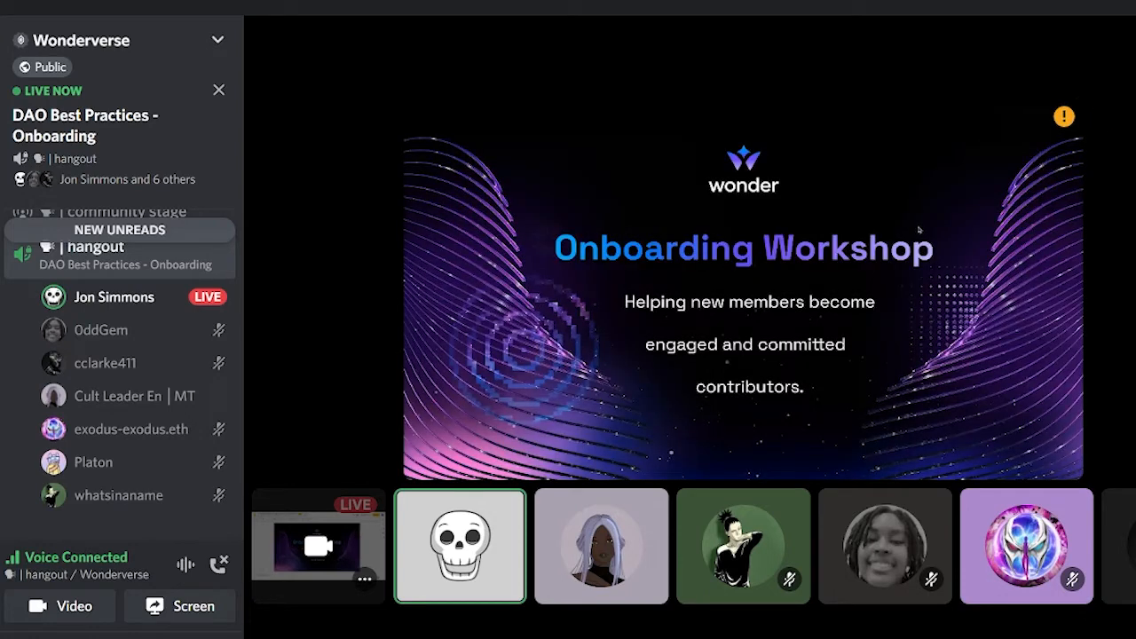
{"action": "mouse_move", "coordinate": [877, 217]}
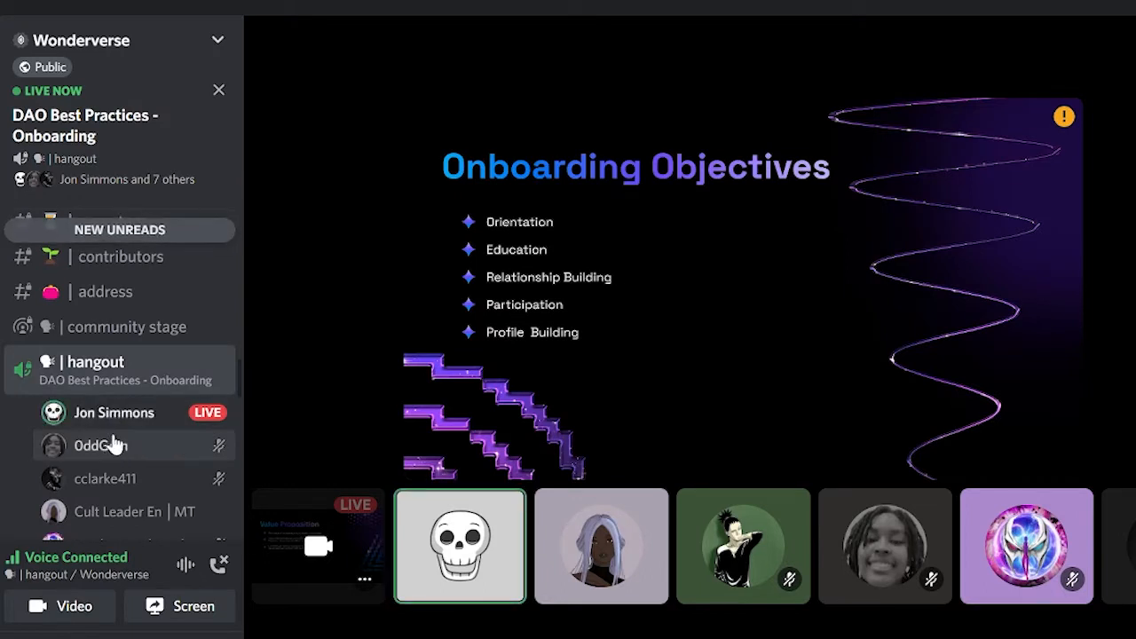
Keep watching the hangout stream as it reaches the closing contact and meeting-booking slide.
{"action": "scroll", "scroll_direction": "down", "scroll_amount": 3}
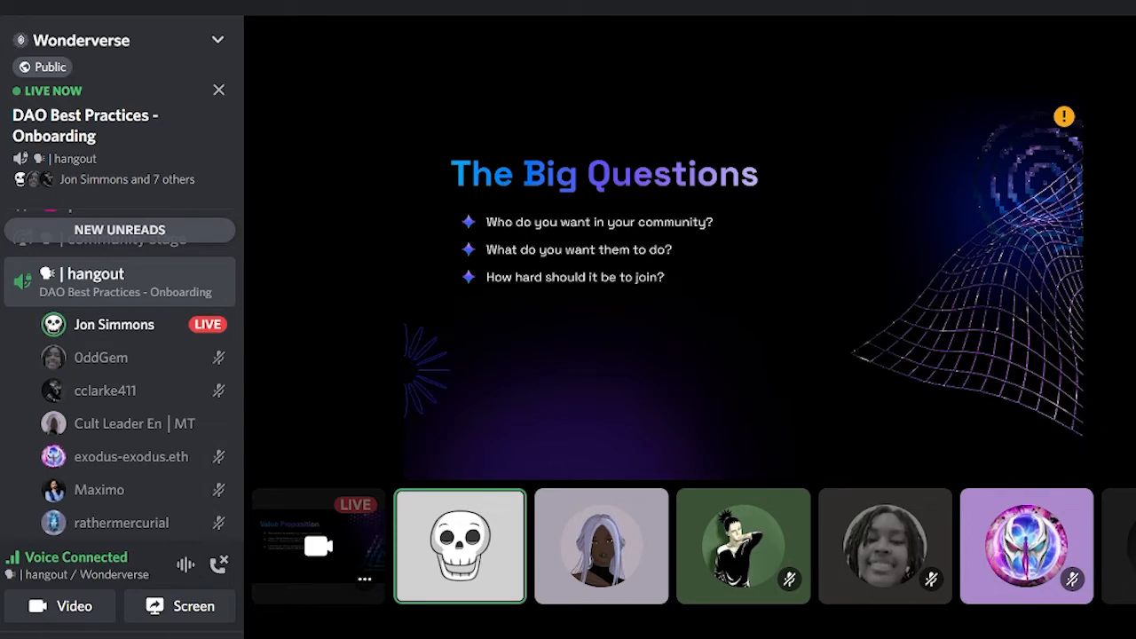
{"action": "mouse_move", "coordinate": [970, 476]}
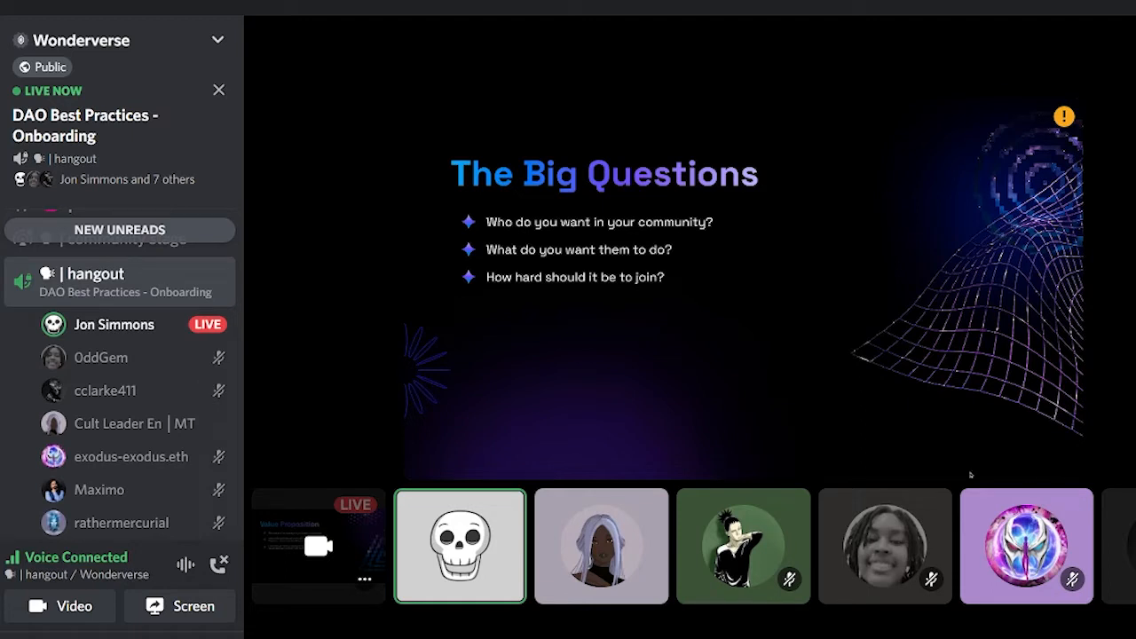
{"action": "mouse_move", "coordinate": [1032, 452]}
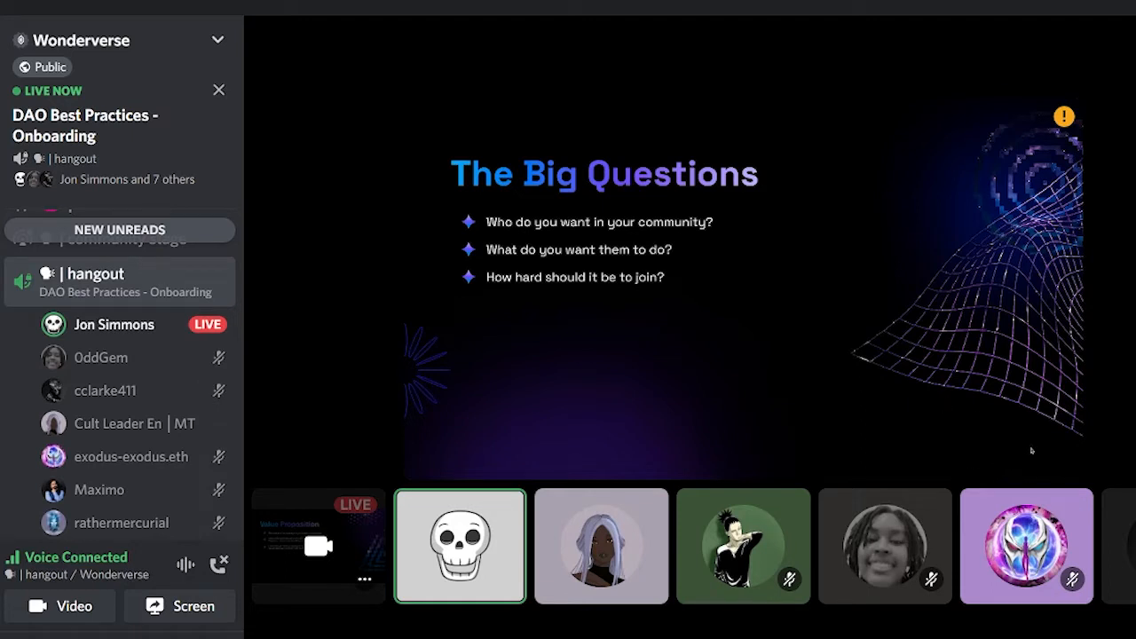
{"action": "mouse_move", "coordinate": [865, 288]}
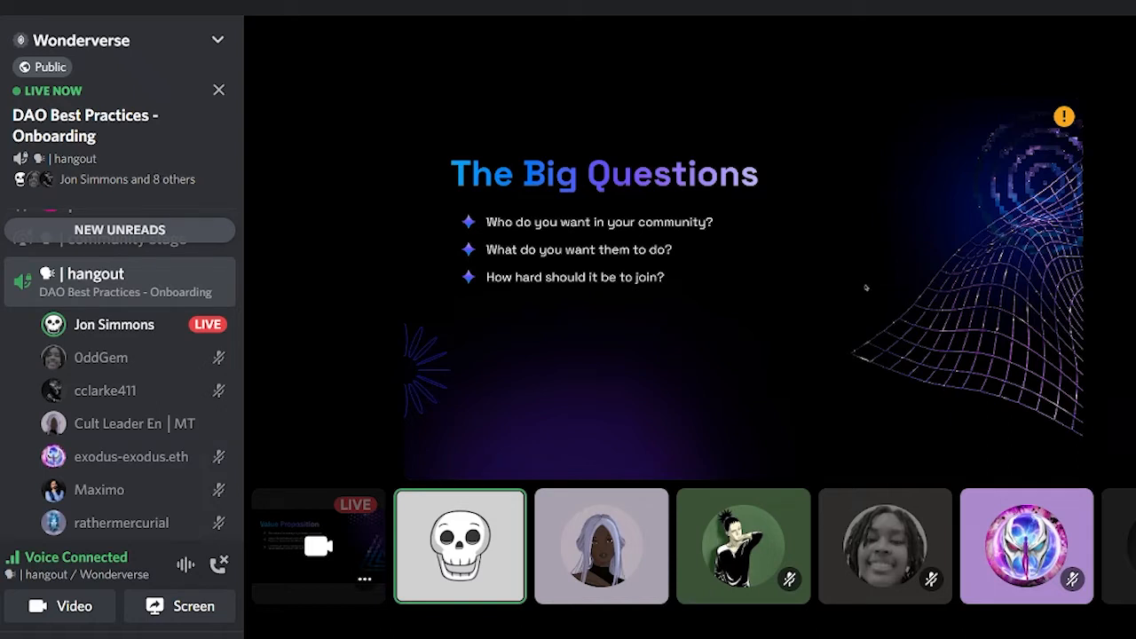
{"action": "mouse_move", "coordinate": [697, 234]}
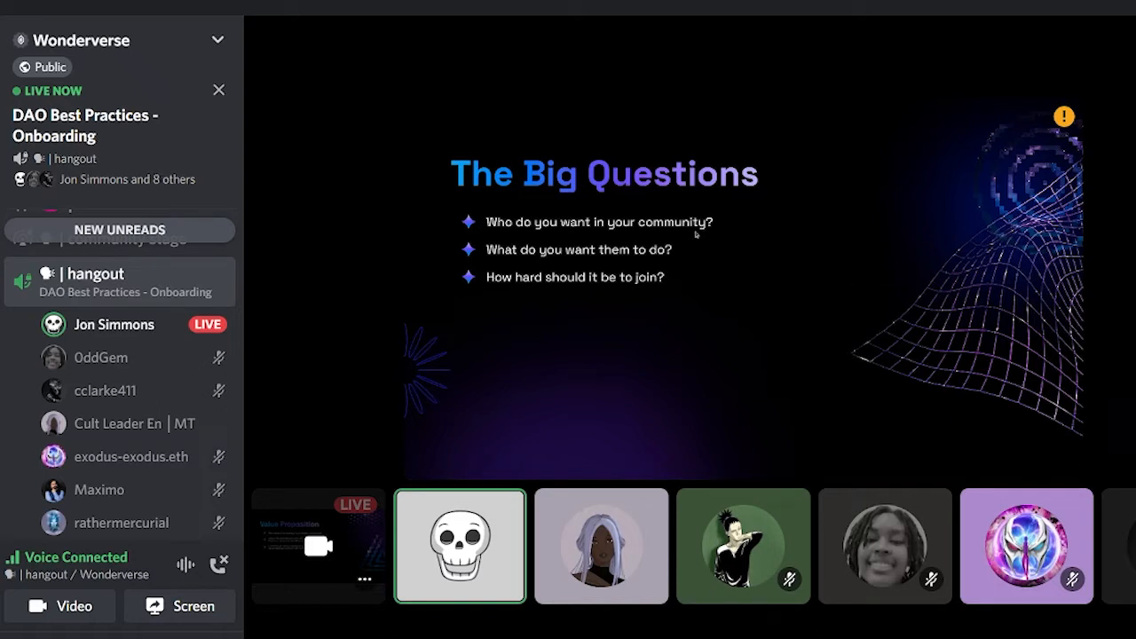
{"action": "mouse_move", "coordinate": [690, 252]}
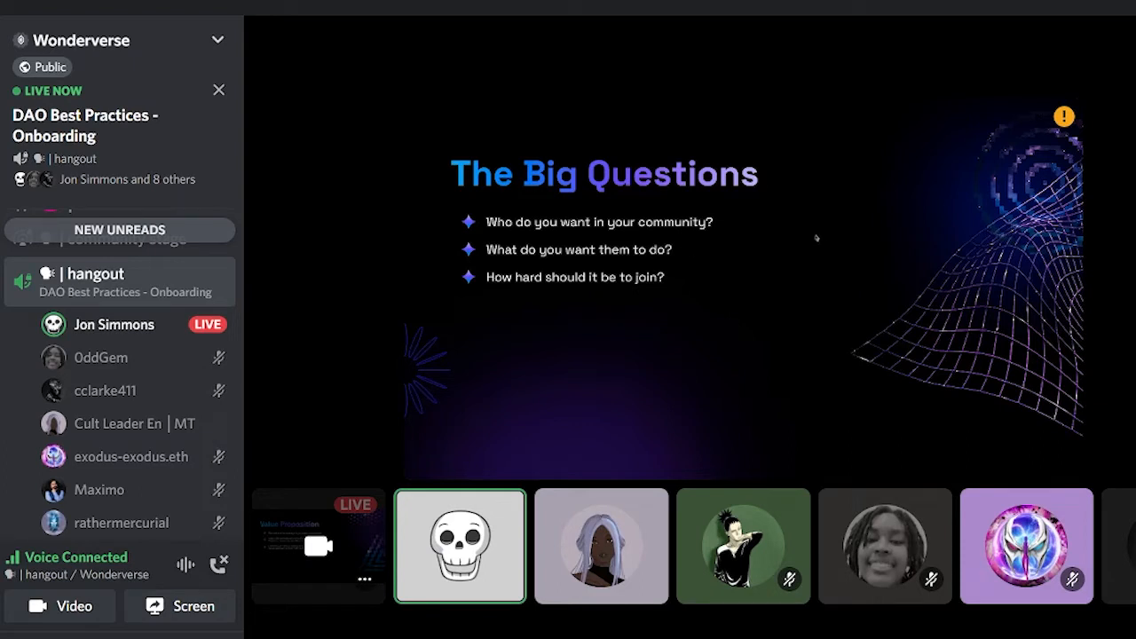
{"action": "mouse_move", "coordinate": [824, 229]}
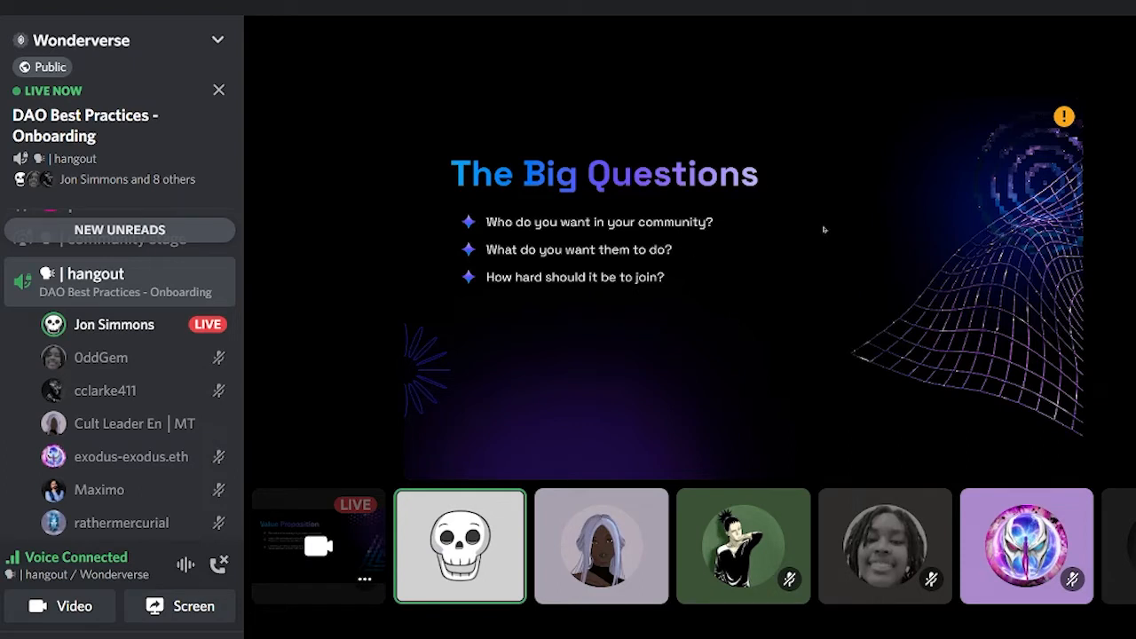
{"action": "mouse_move", "coordinate": [828, 226]}
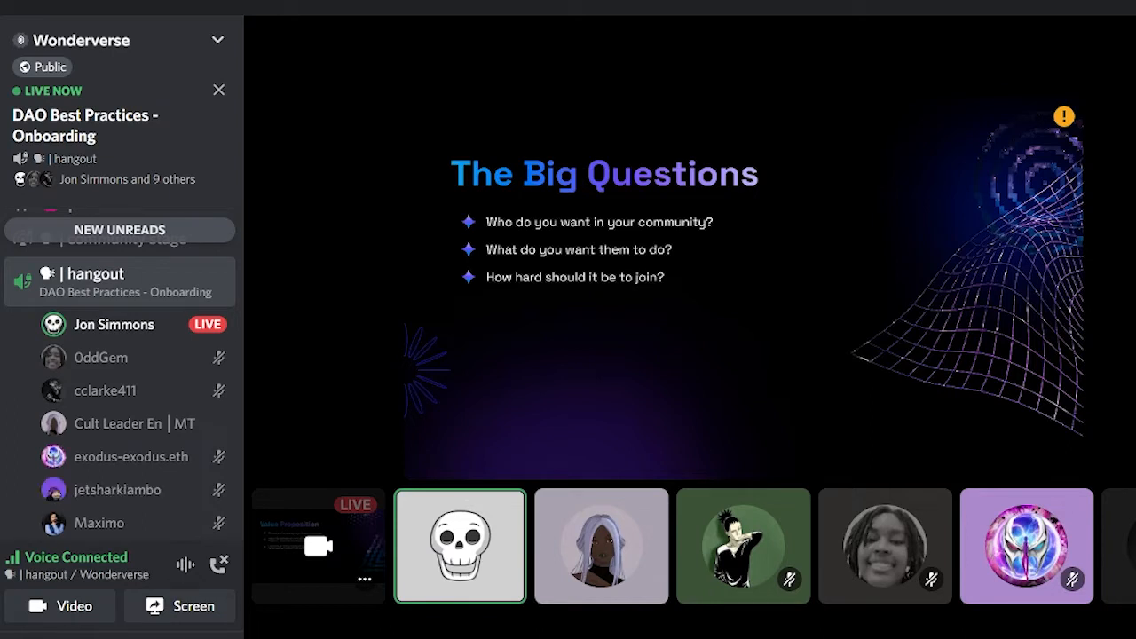
{"action": "mouse_move", "coordinate": [694, 290]}
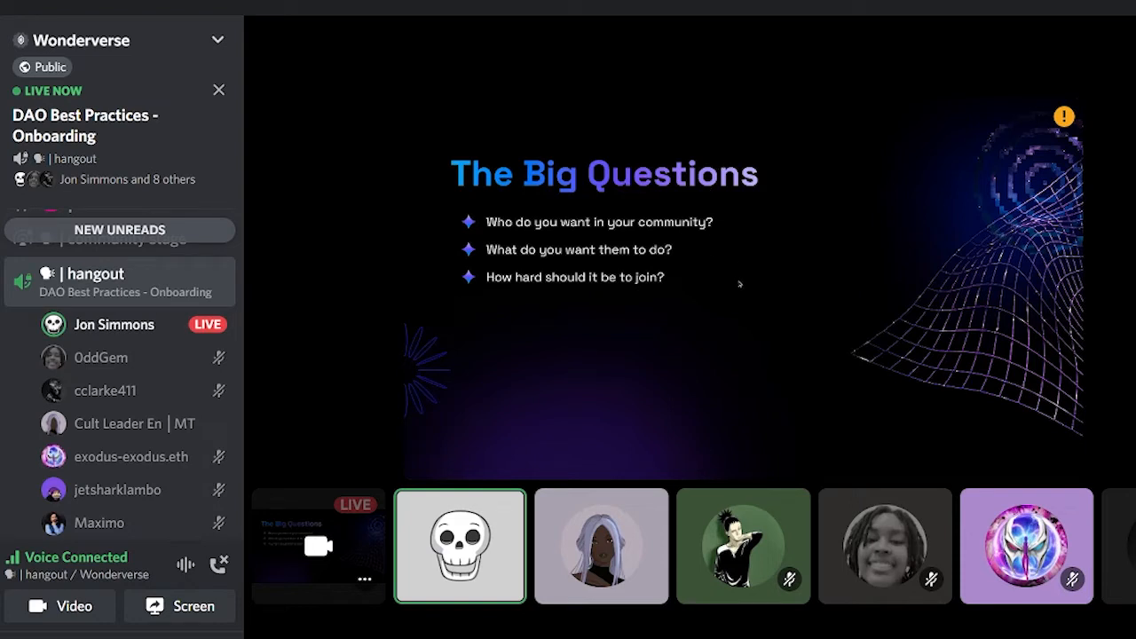
{"action": "mouse_move", "coordinate": [733, 299]}
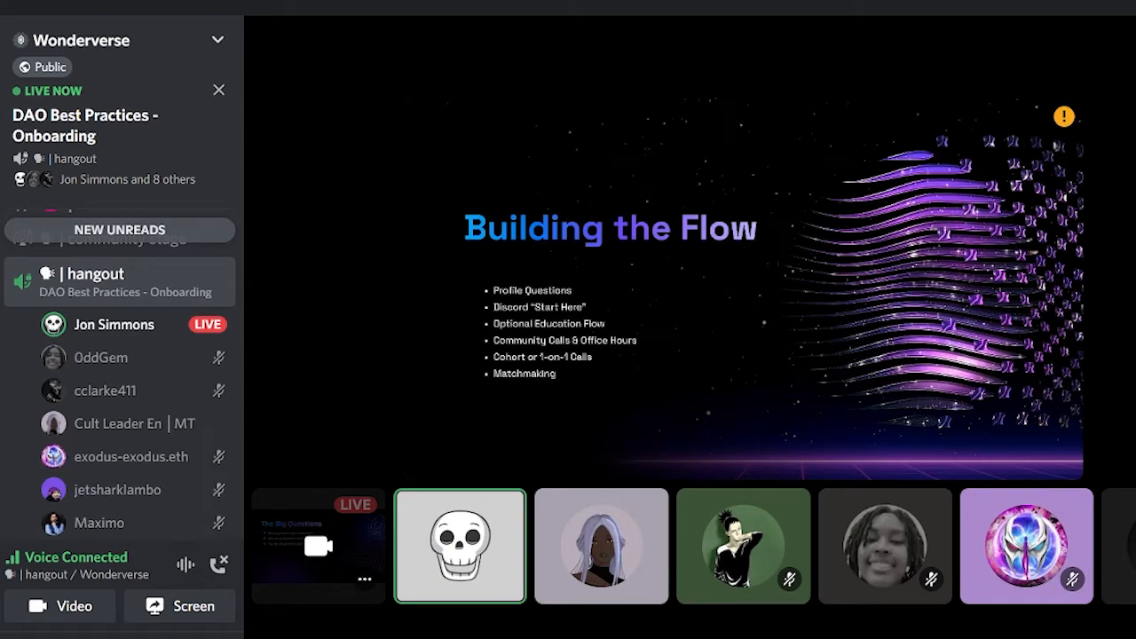
{"action": "mouse_move", "coordinate": [730, 305]}
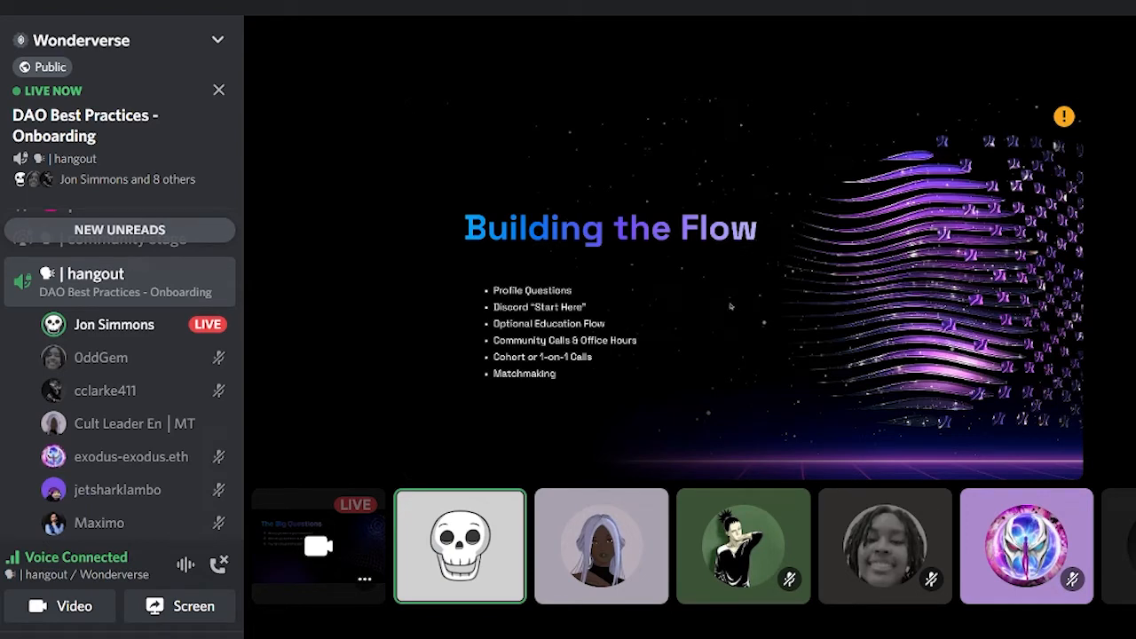
{"action": "mouse_move", "coordinate": [599, 297]}
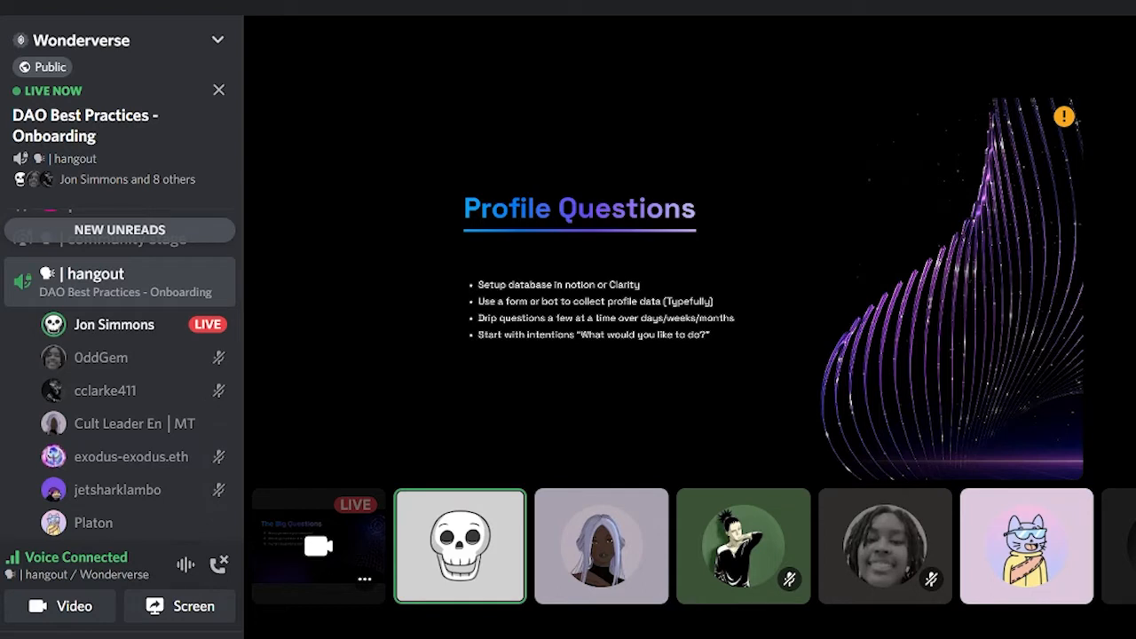
{"action": "mouse_move", "coordinate": [738, 473]}
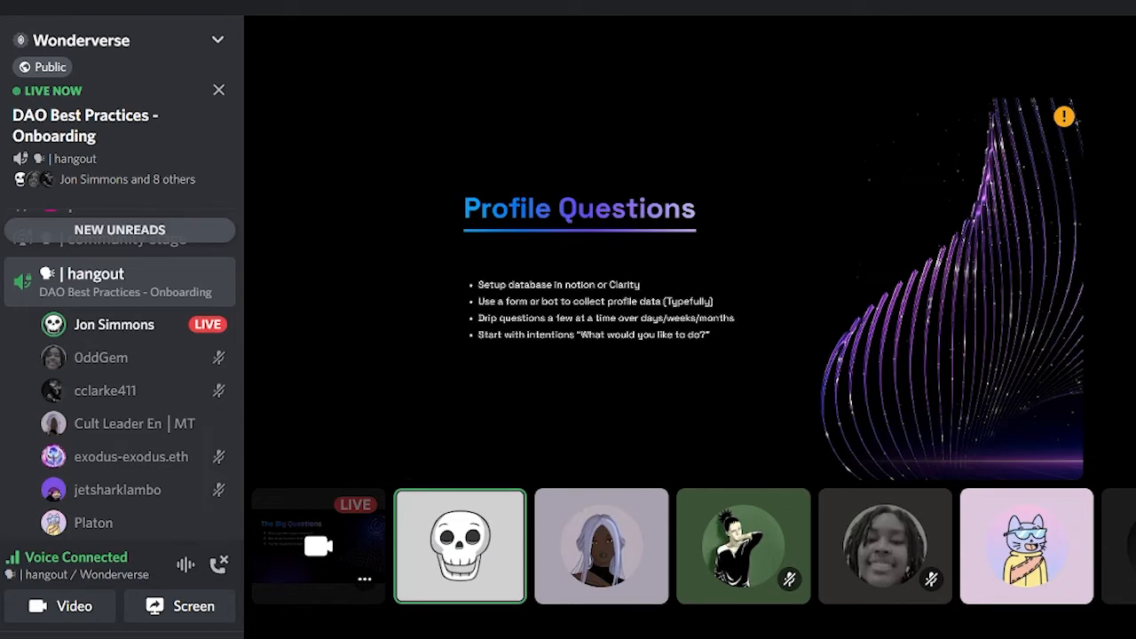
{"action": "mouse_move", "coordinate": [741, 464]}
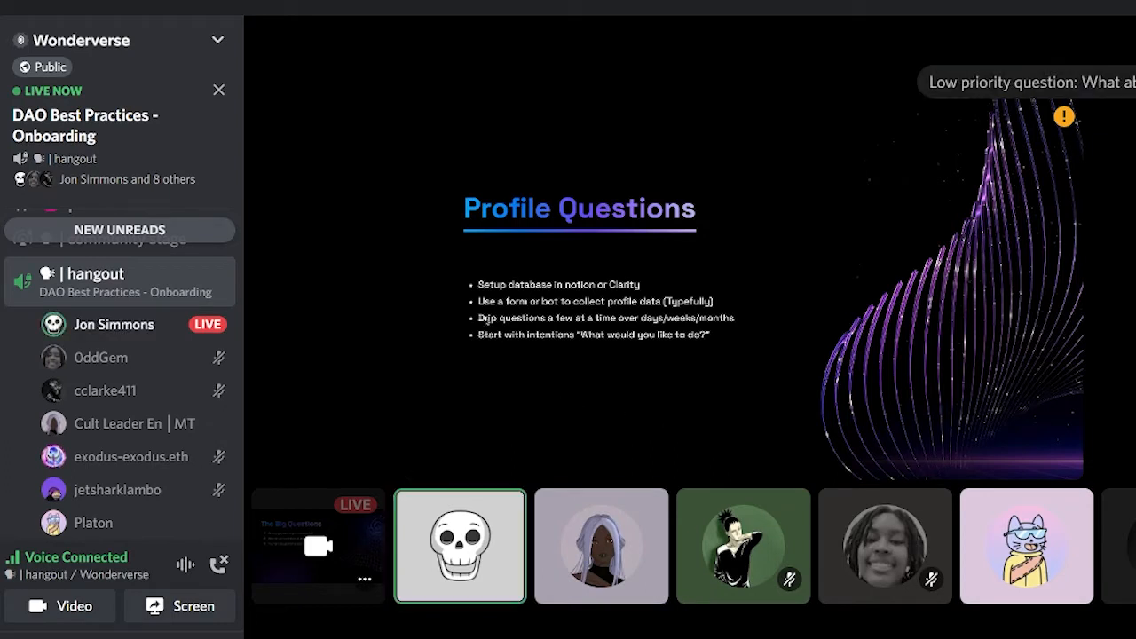
{"action": "mouse_move", "coordinate": [437, 320]}
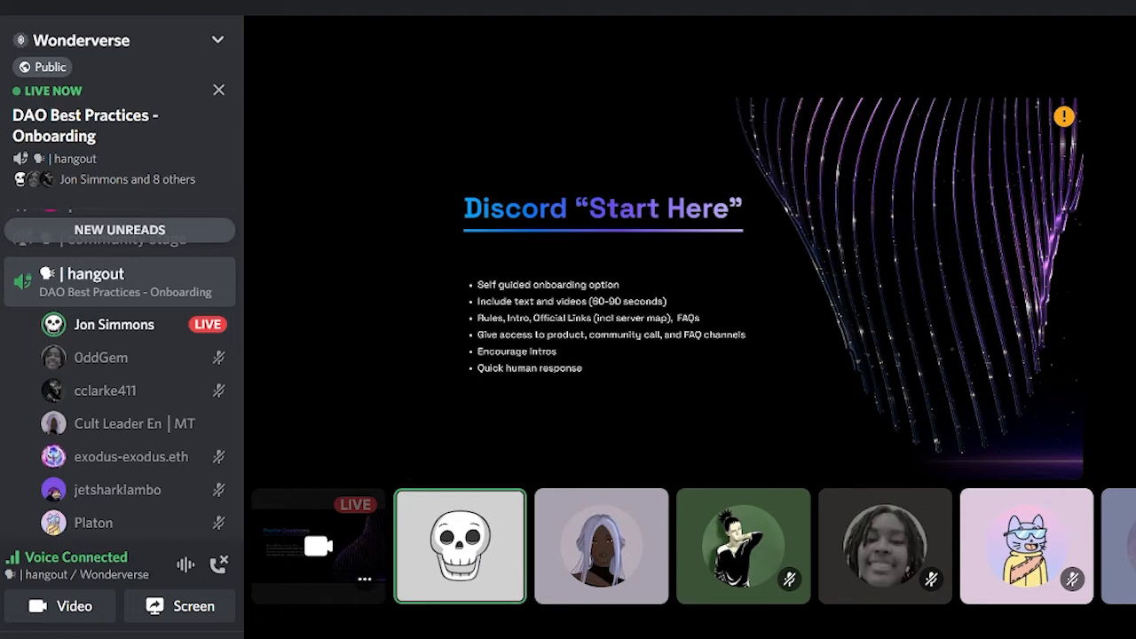
{"action": "mouse_move", "coordinate": [428, 262]}
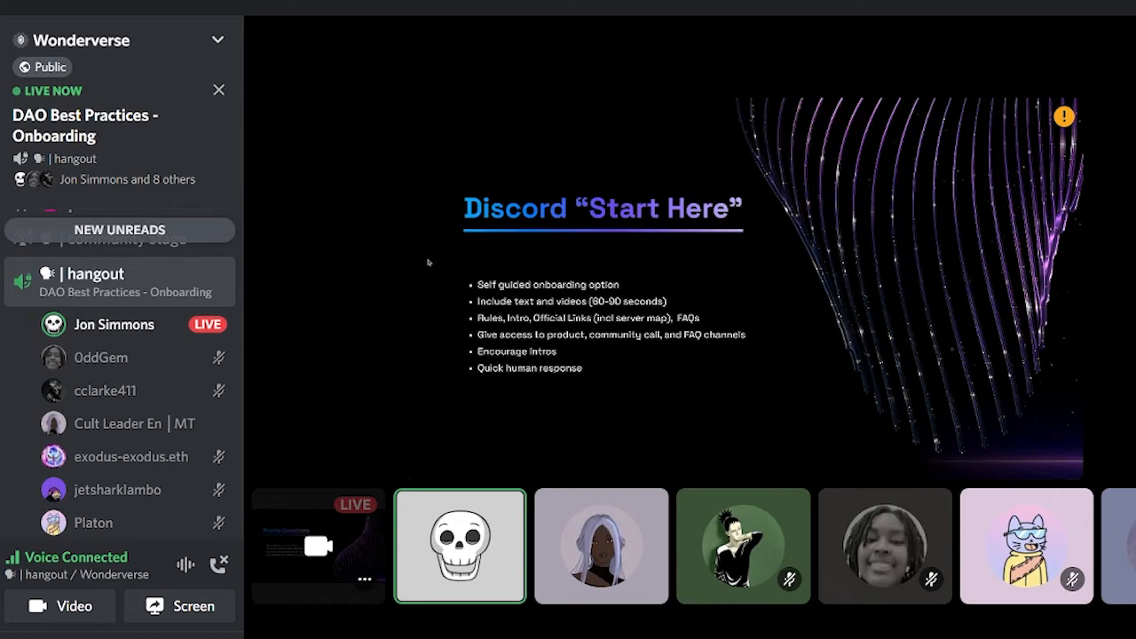
{"action": "mouse_move", "coordinate": [445, 255]}
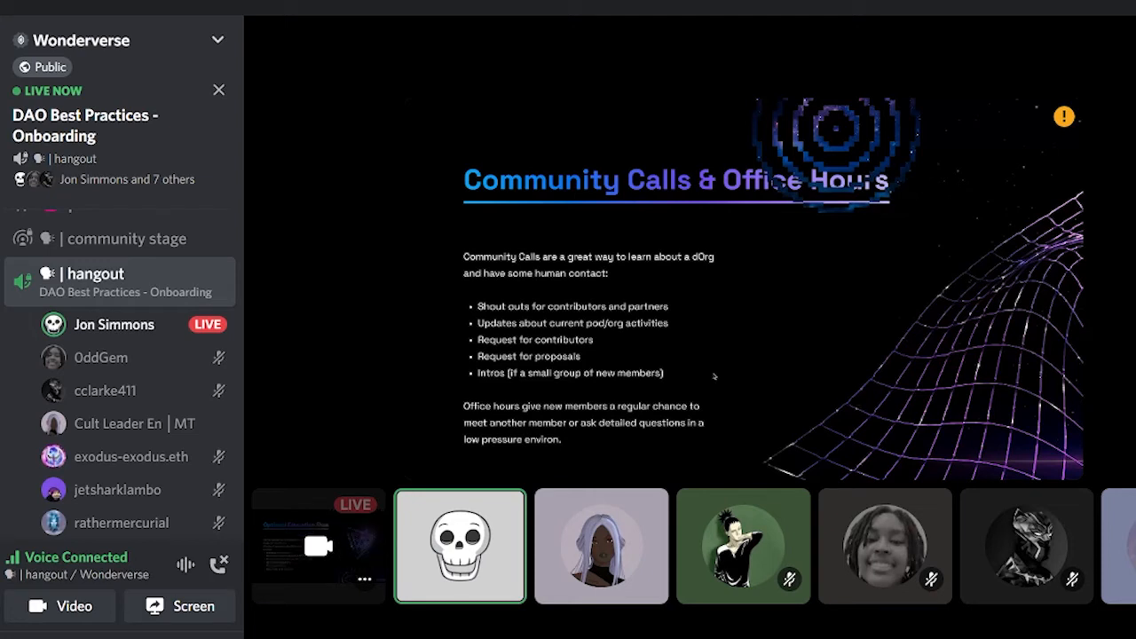
{"action": "mouse_move", "coordinate": [674, 375]}
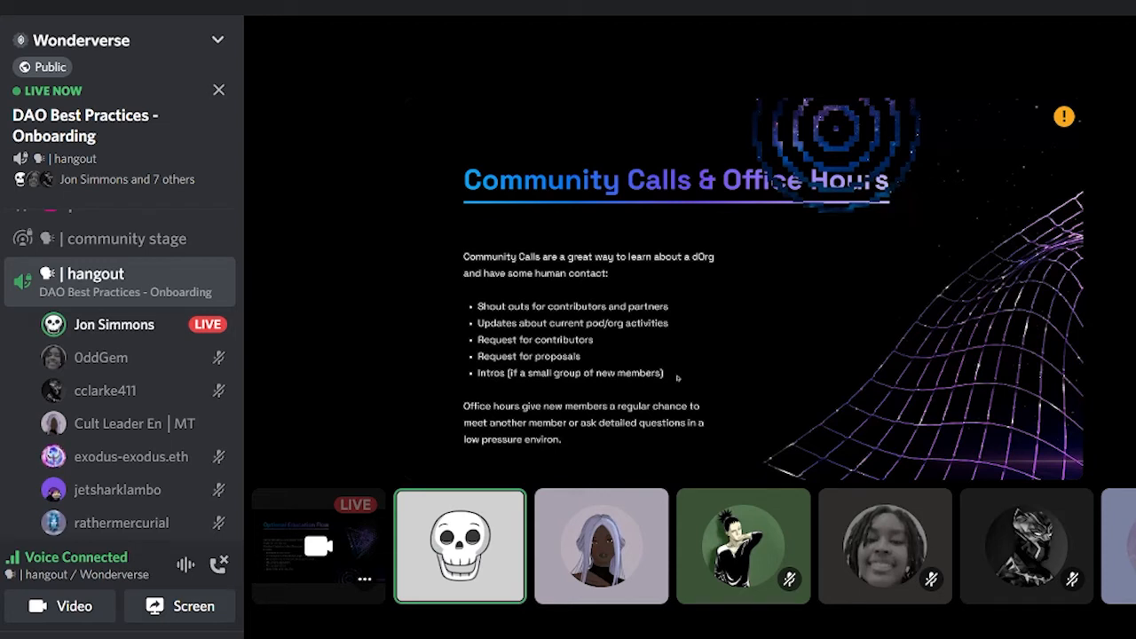
{"action": "mouse_move", "coordinate": [732, 403]}
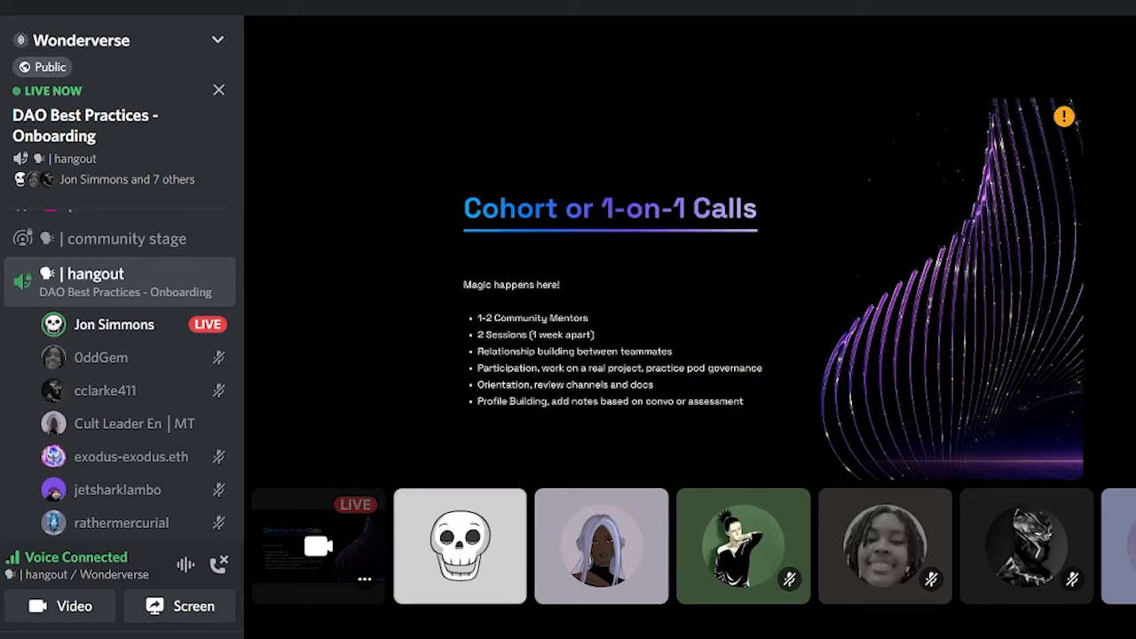
{"action": "left_click", "coordinate": [458, 547]}
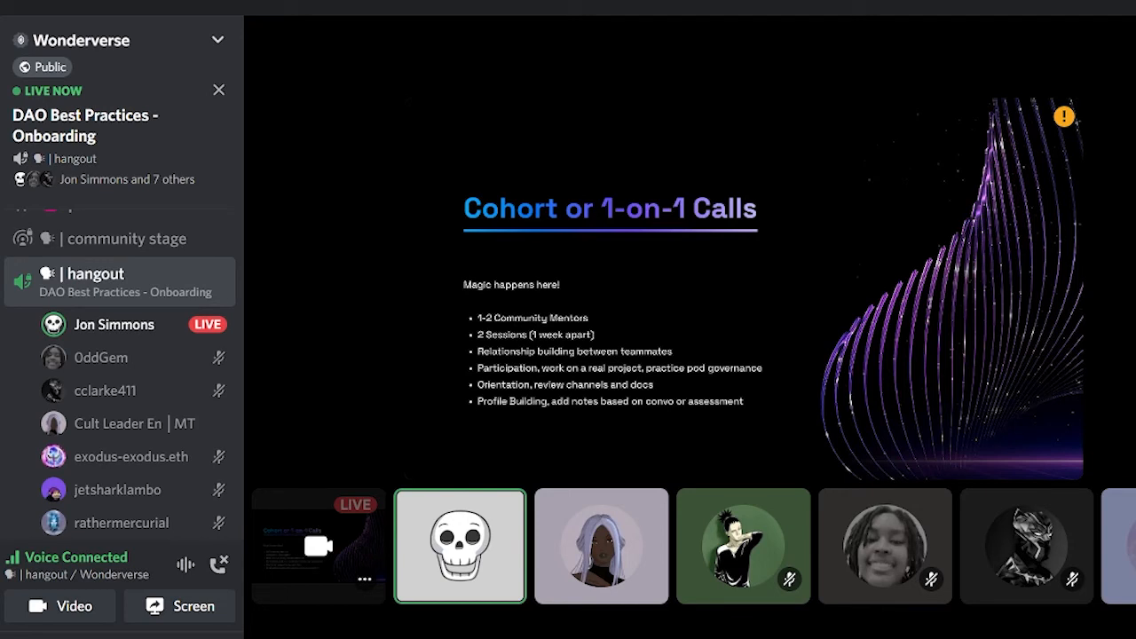
{"action": "mouse_move", "coordinate": [747, 385]}
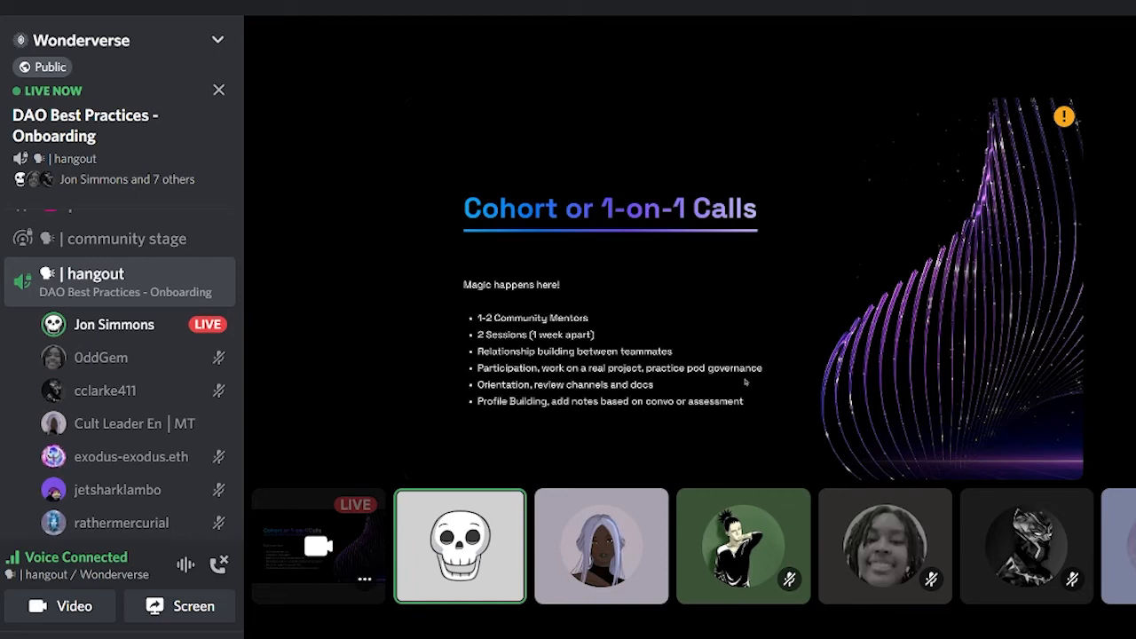
{"action": "mouse_move", "coordinate": [748, 381]}
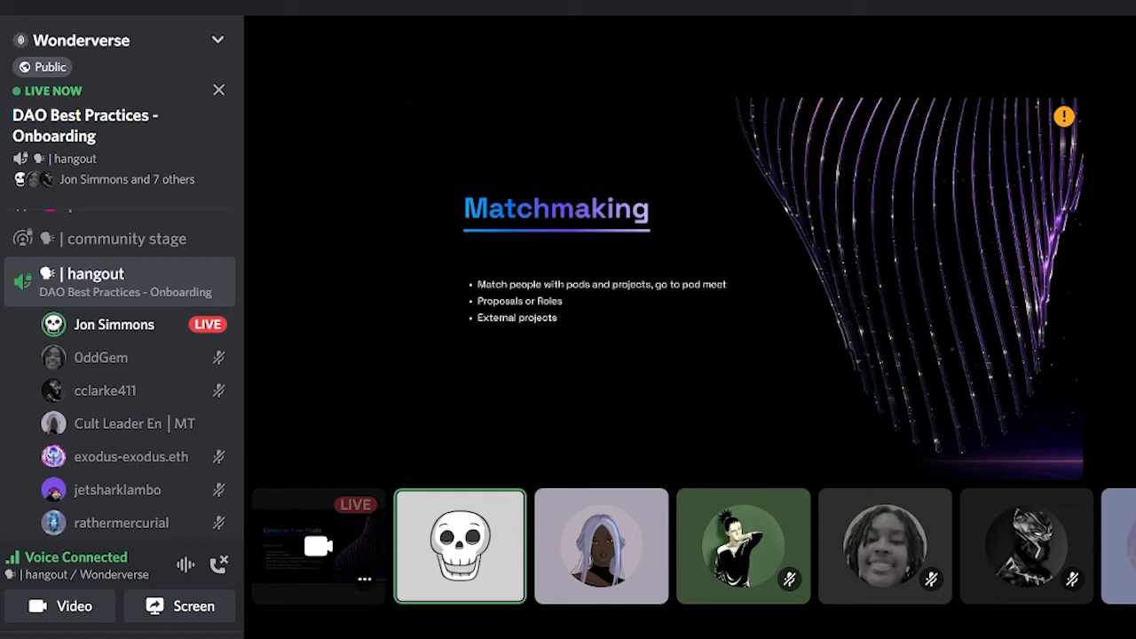
{"action": "mouse_move", "coordinate": [760, 377]}
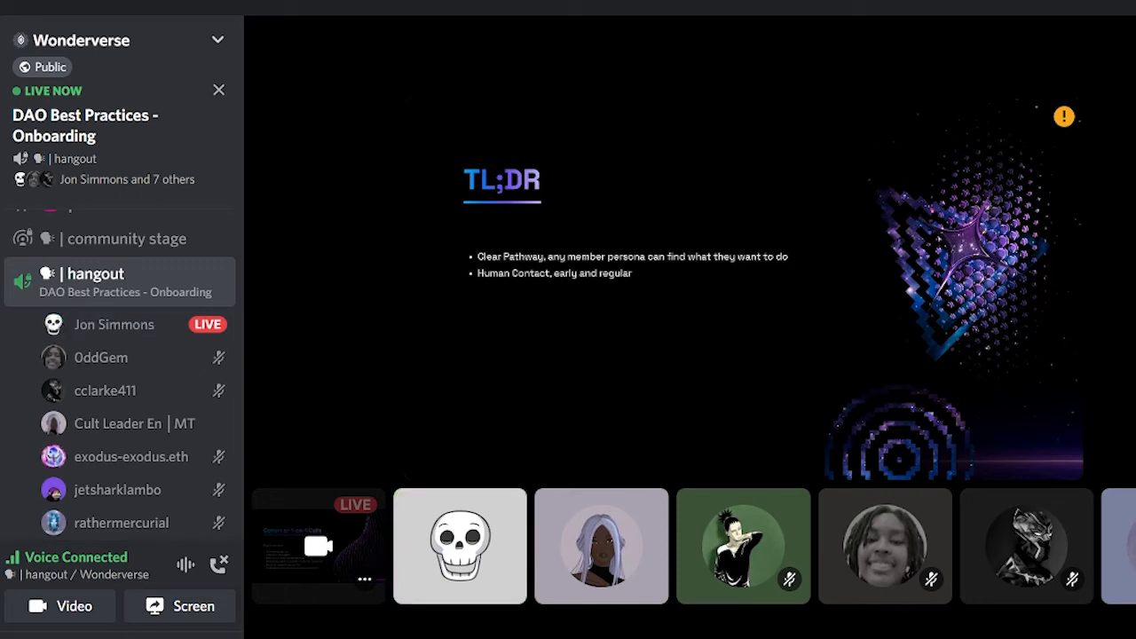
{"action": "left_click", "coordinate": [458, 547]}
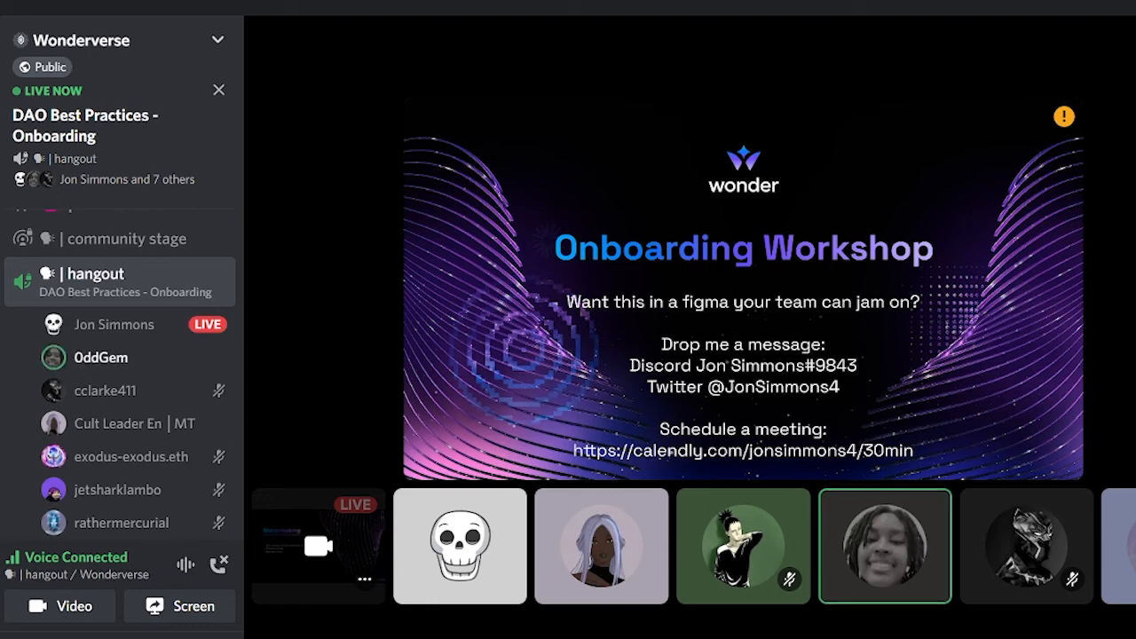
{"action": "mouse_move", "coordinate": [1052, 97]}
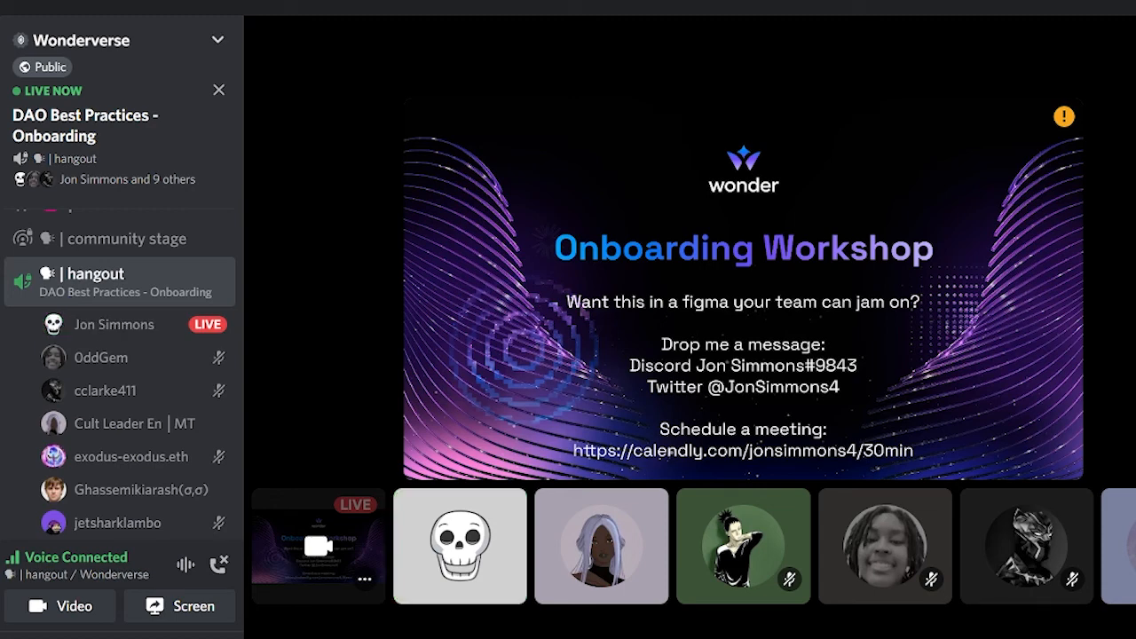
{"action": "left_click", "coordinate": [459, 554]}
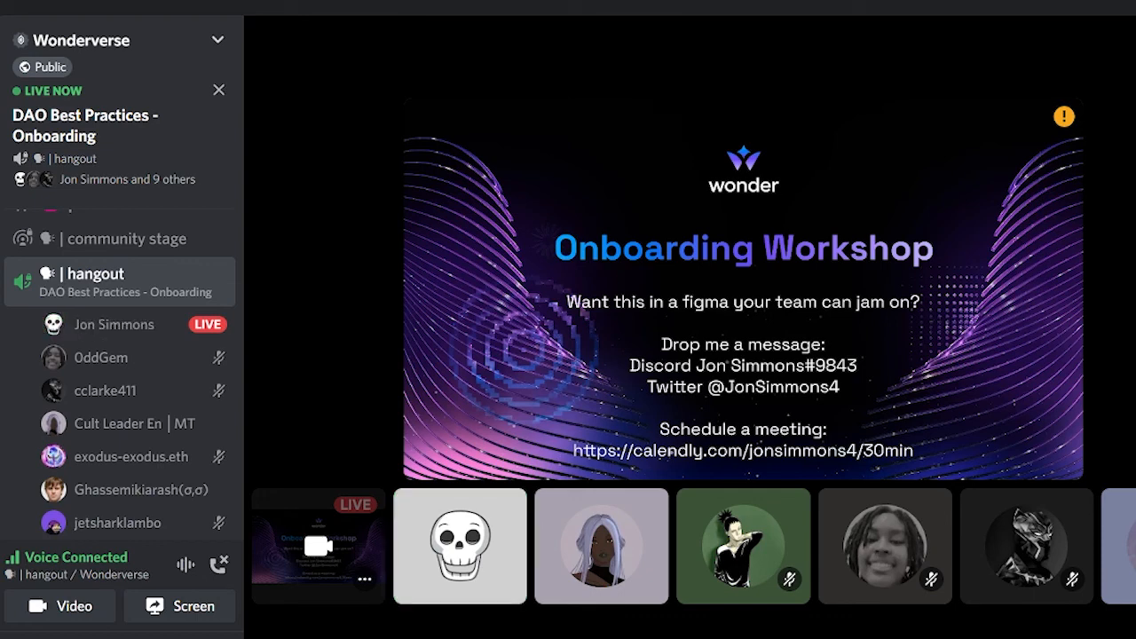
{"action": "left_click", "coordinate": [460, 545]}
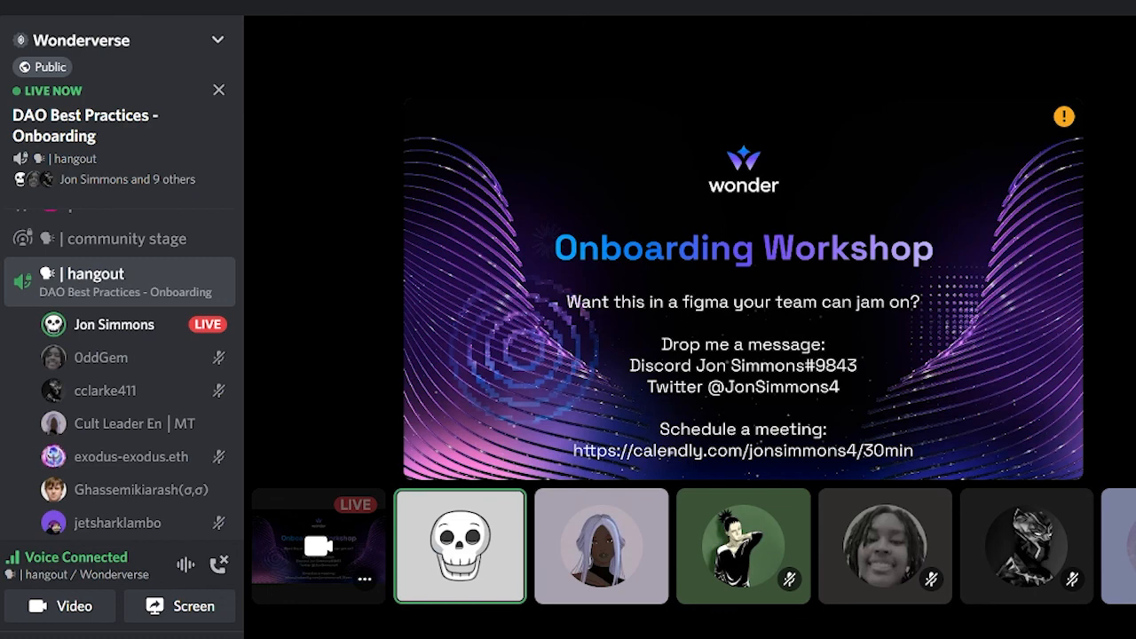
{"action": "left_click", "coordinate": [599, 563]}
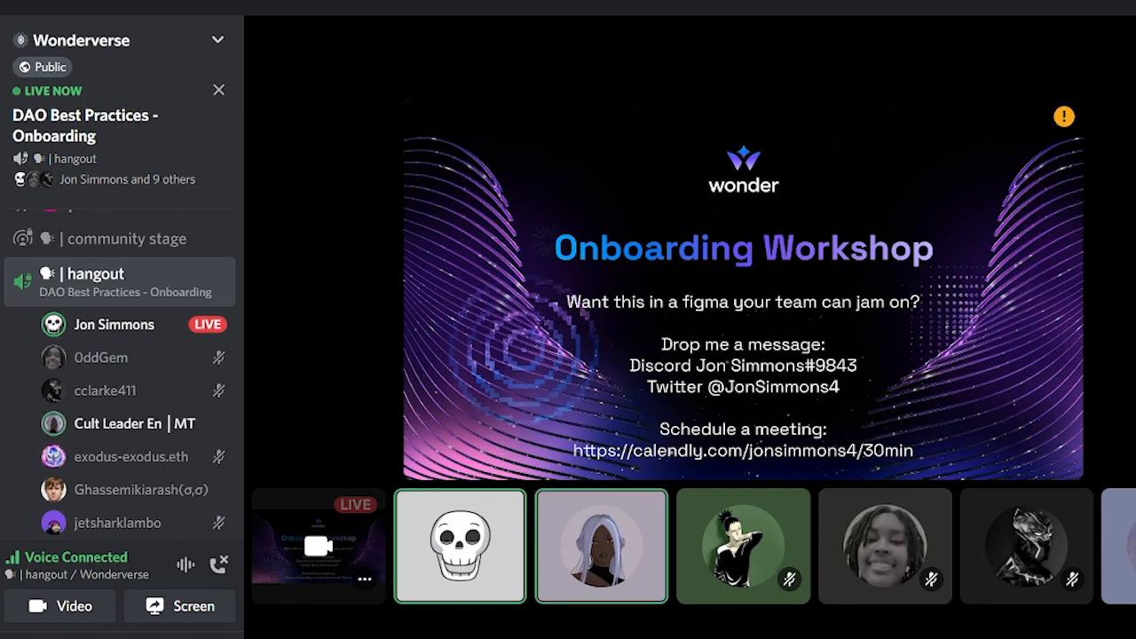